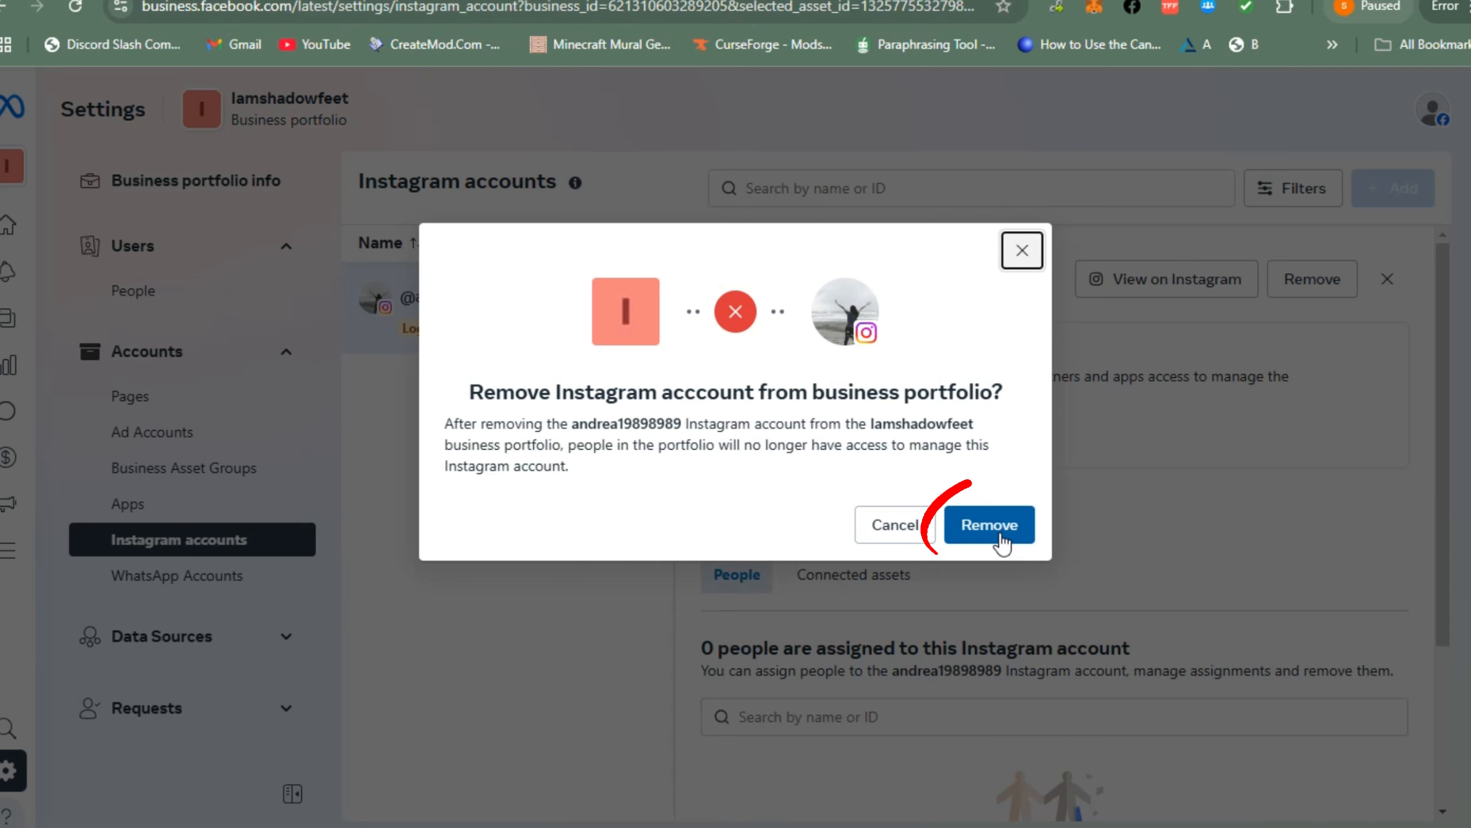
- Open Meta Business Suite from the One Marketplace 101 Page sidebar
click(988, 525)
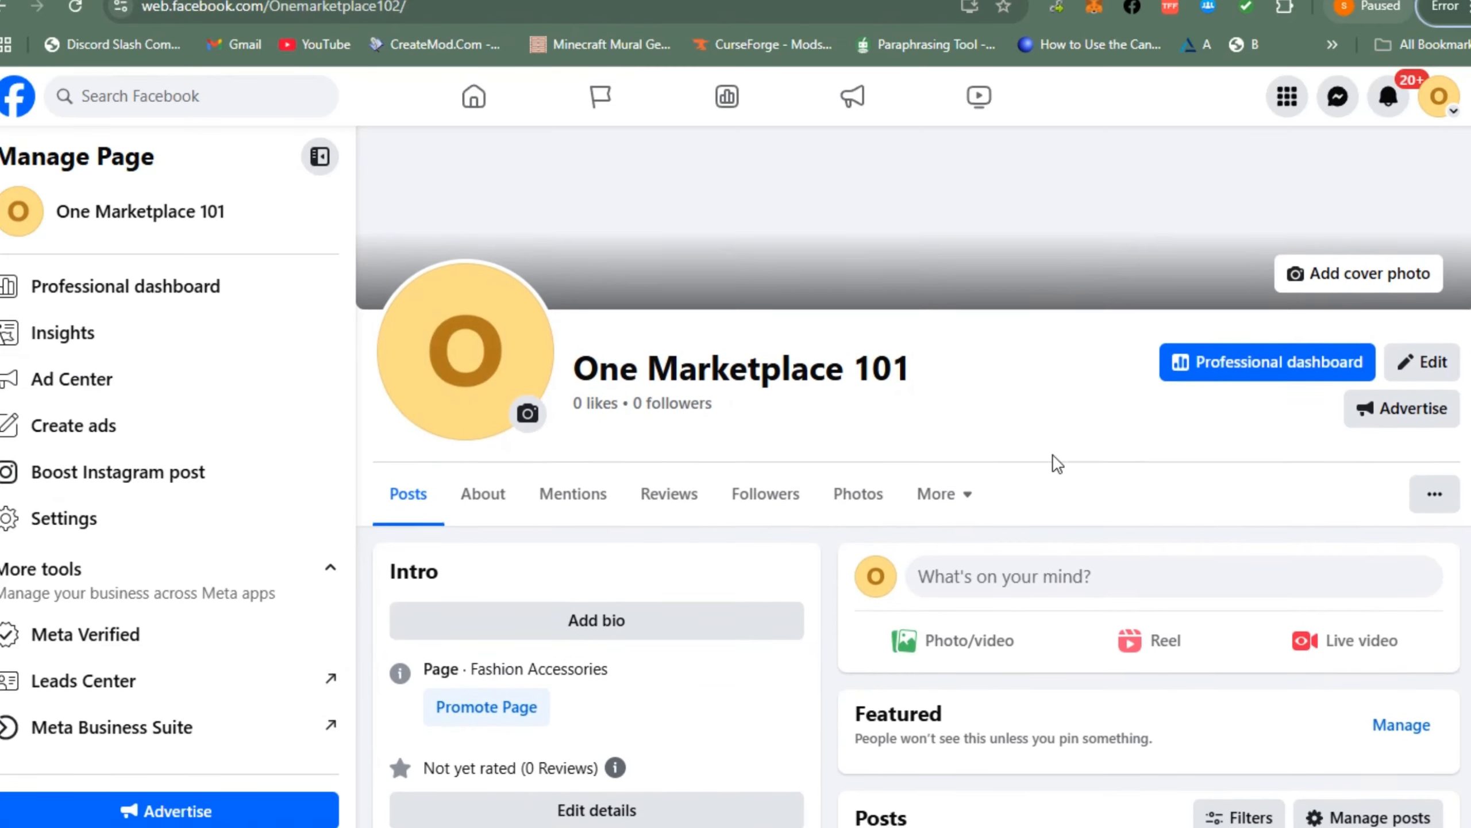
scroll(down, 3)
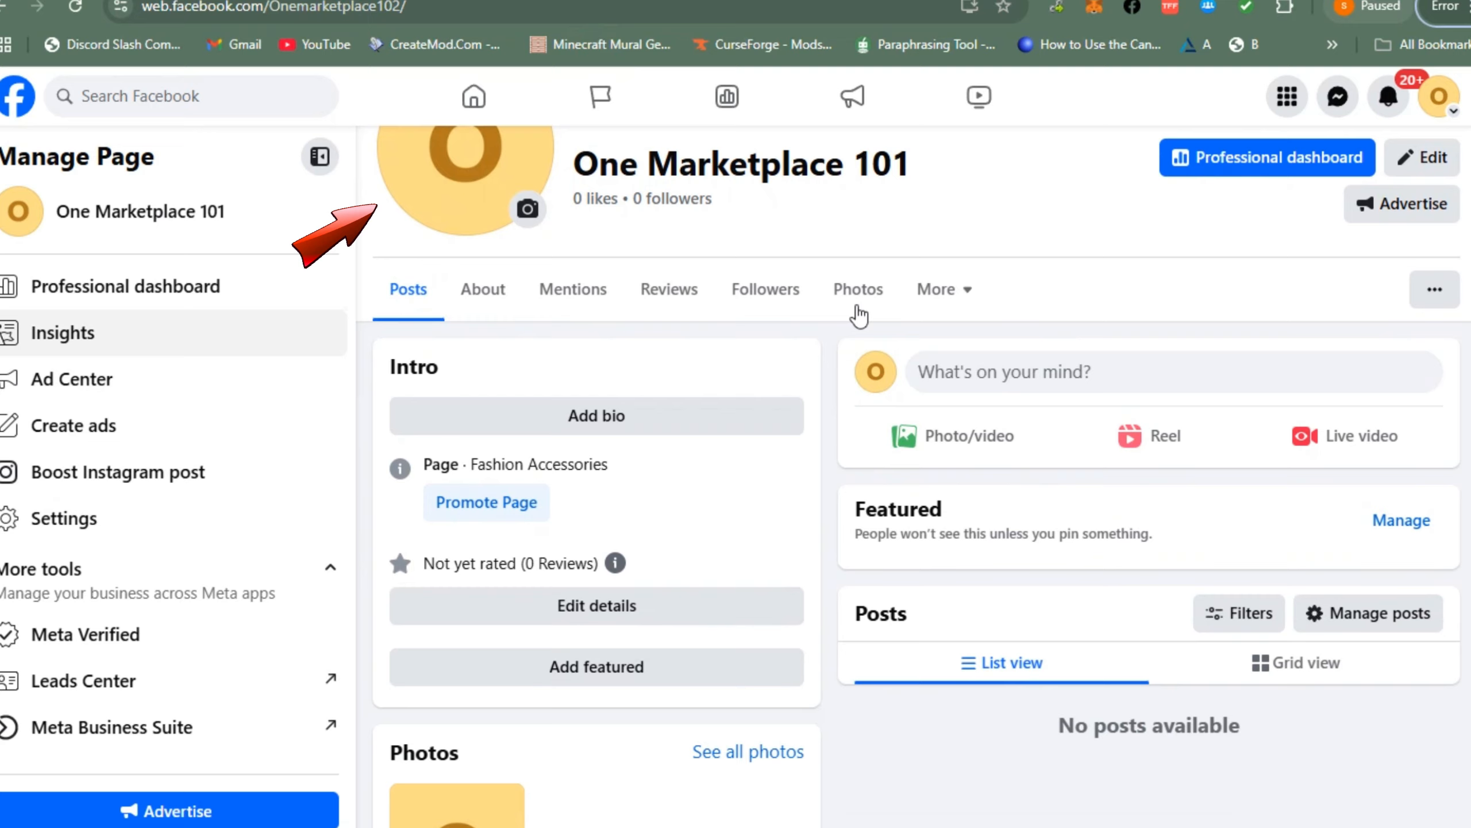
mouse_move(73, 727)
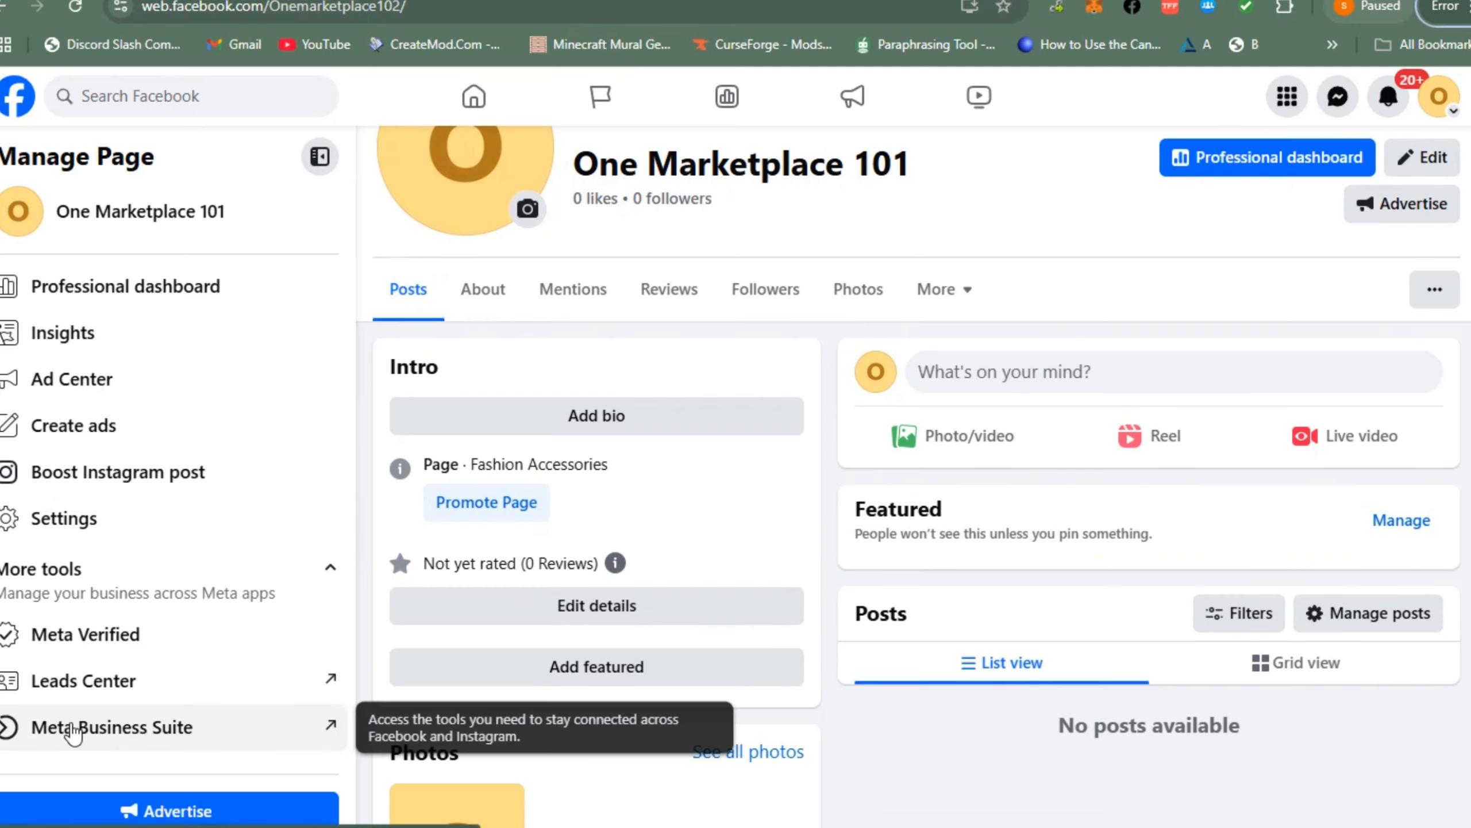
mouse_move(1056, 463)
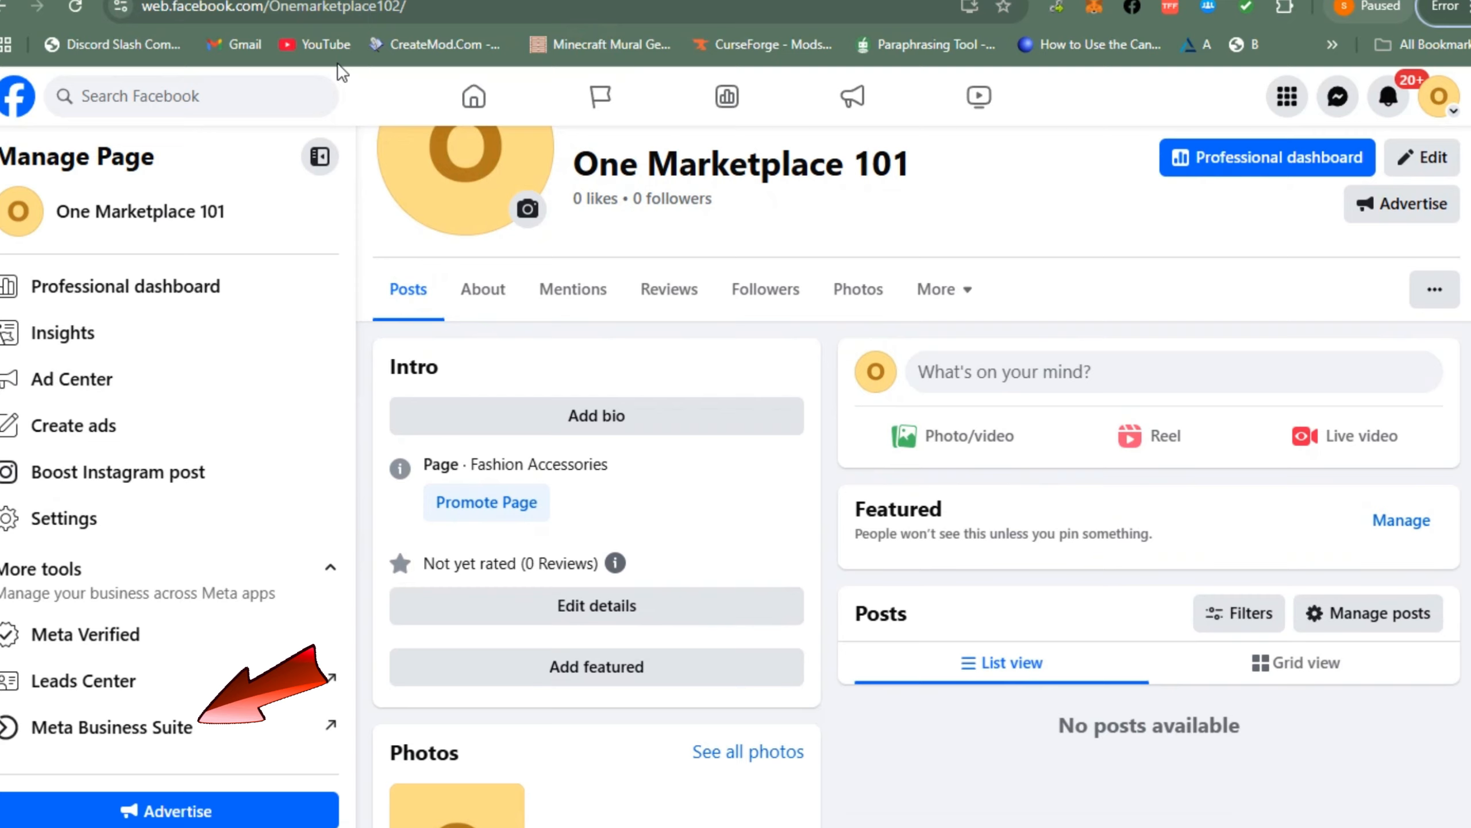
click(123, 727)
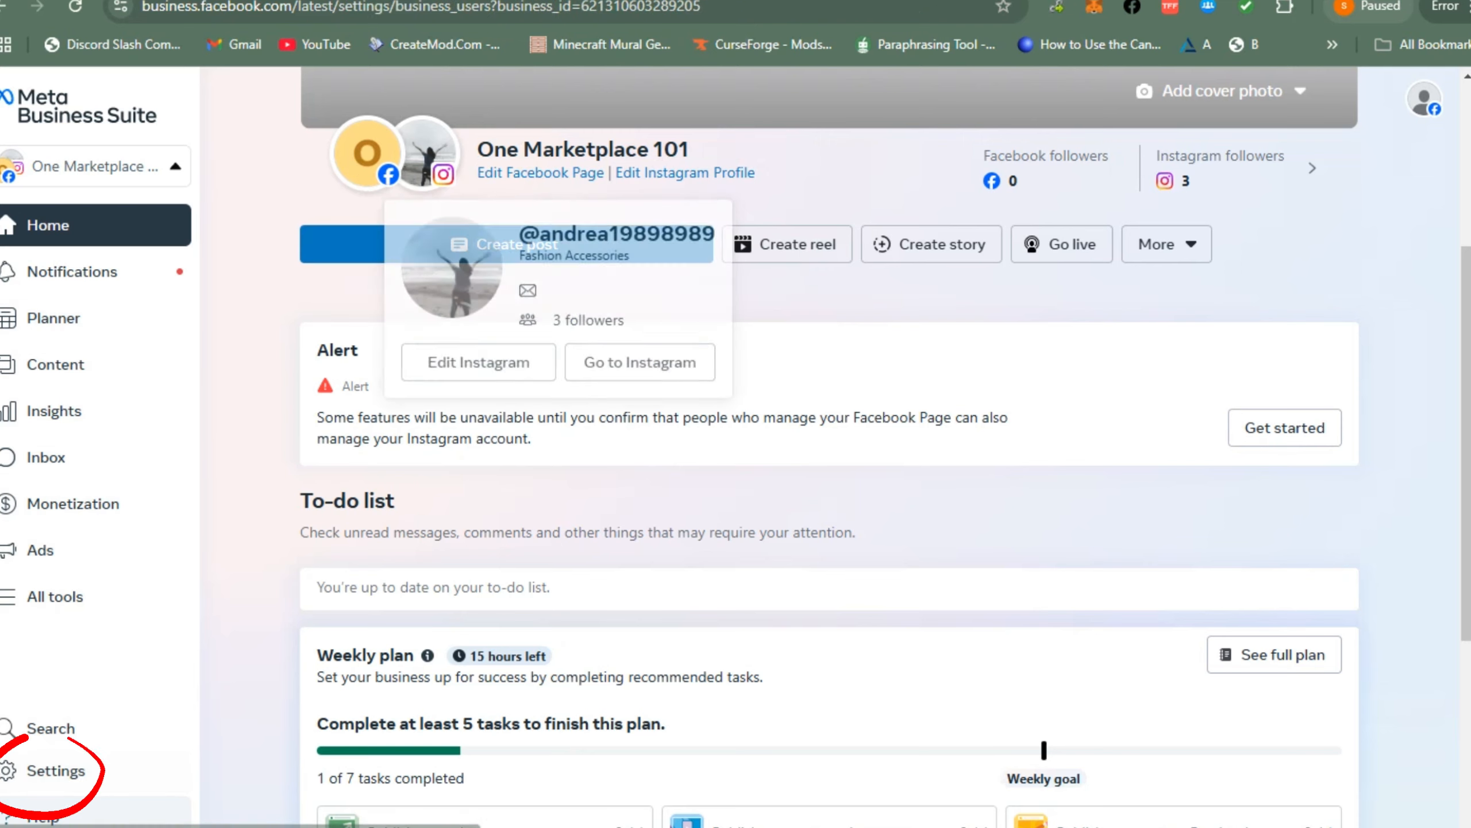
- Open the Iamshadowfeet portfolio settings and choose Instagram accounts
click(55, 770)
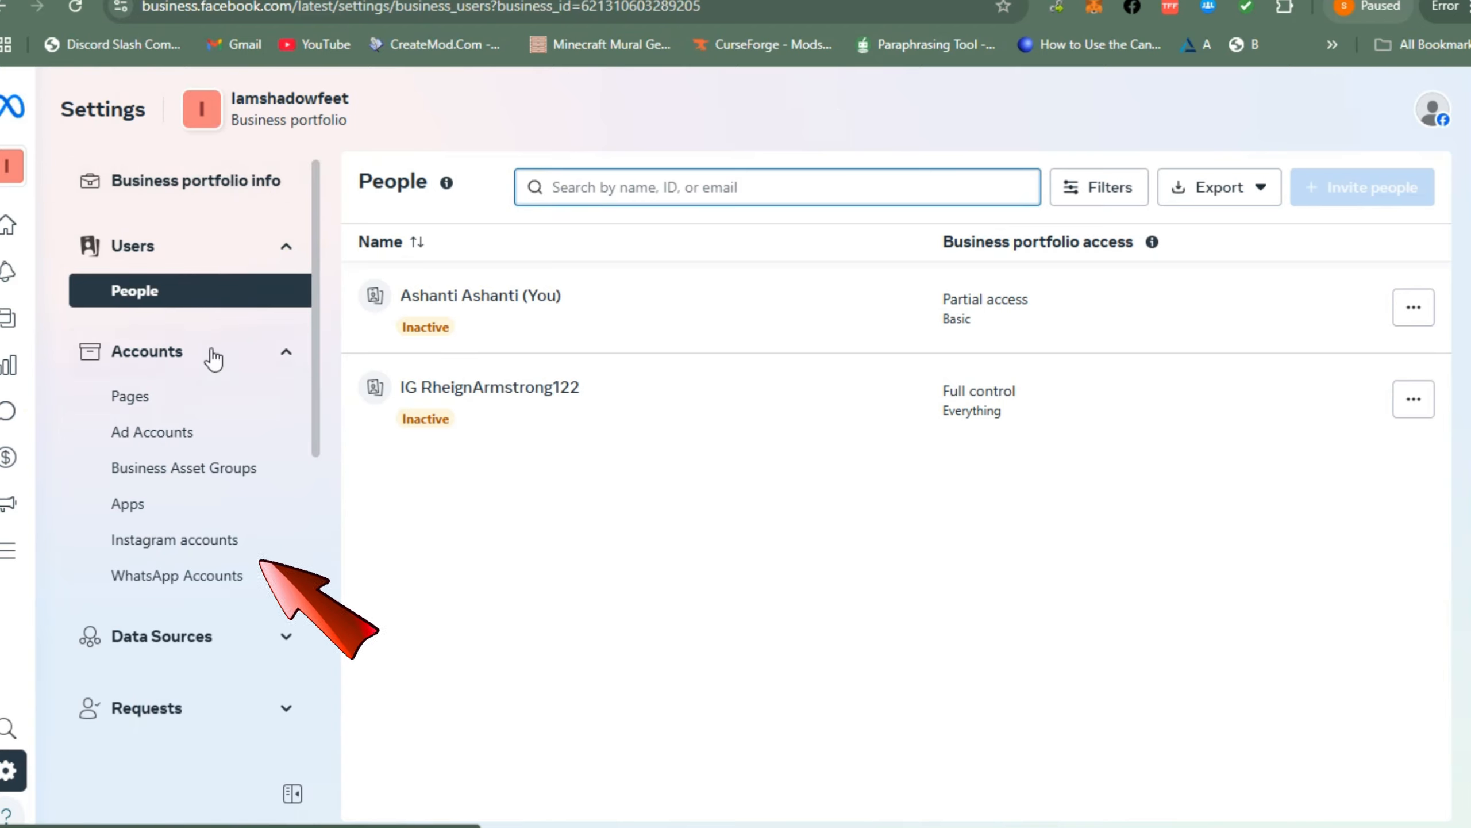
click(175, 539)
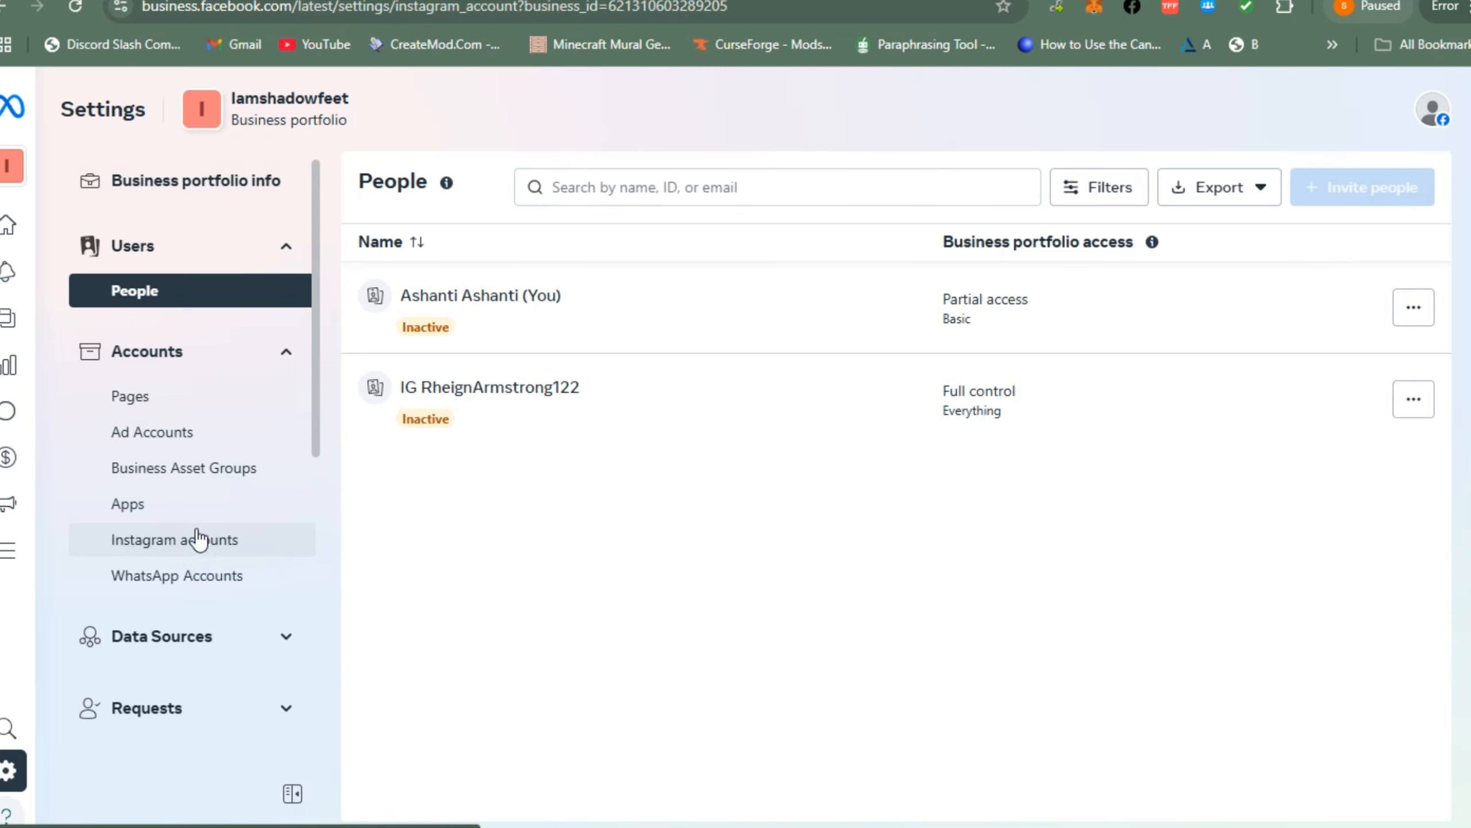
click(175, 538)
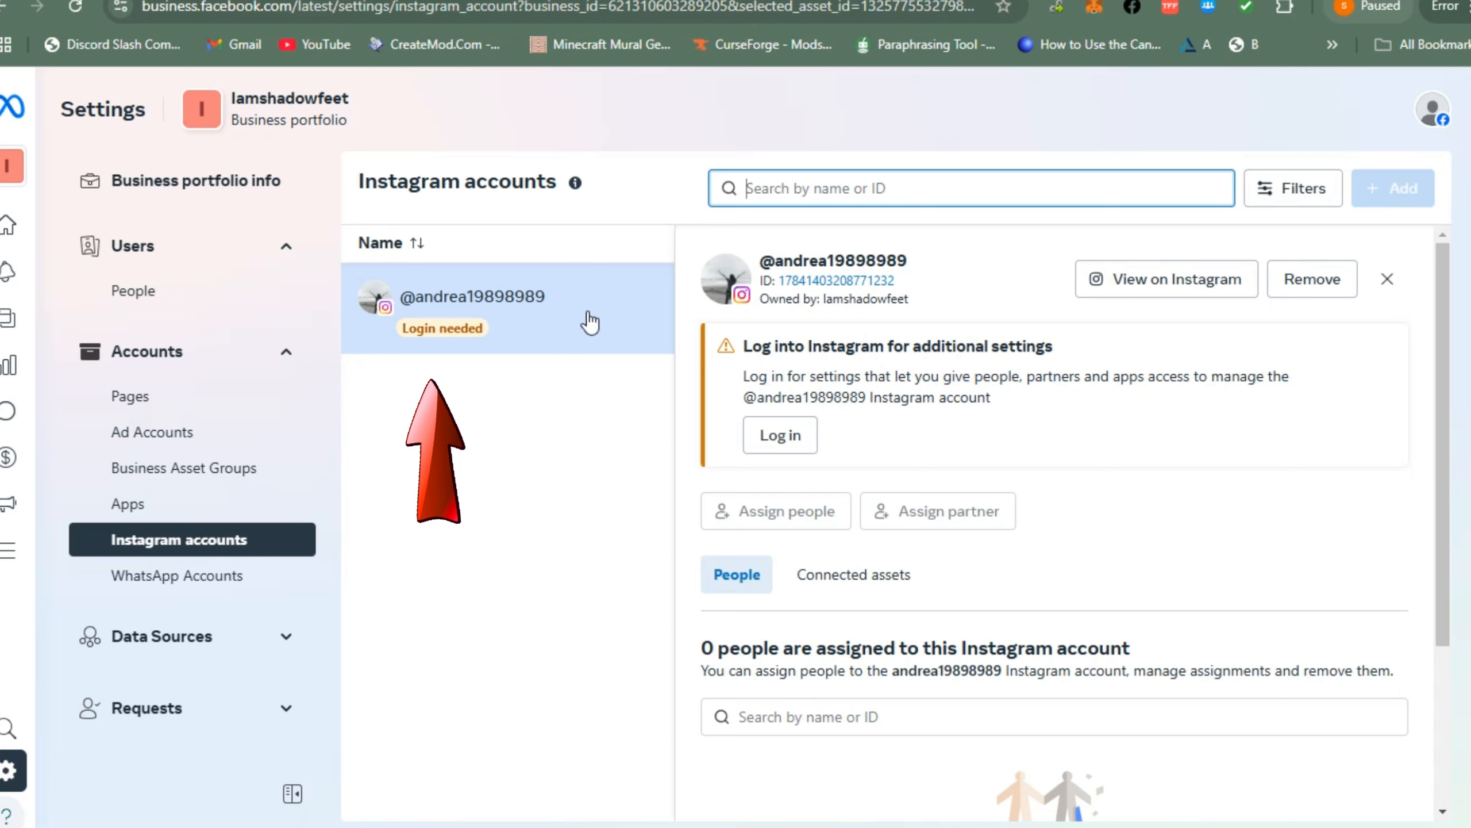
mouse_move(769, 328)
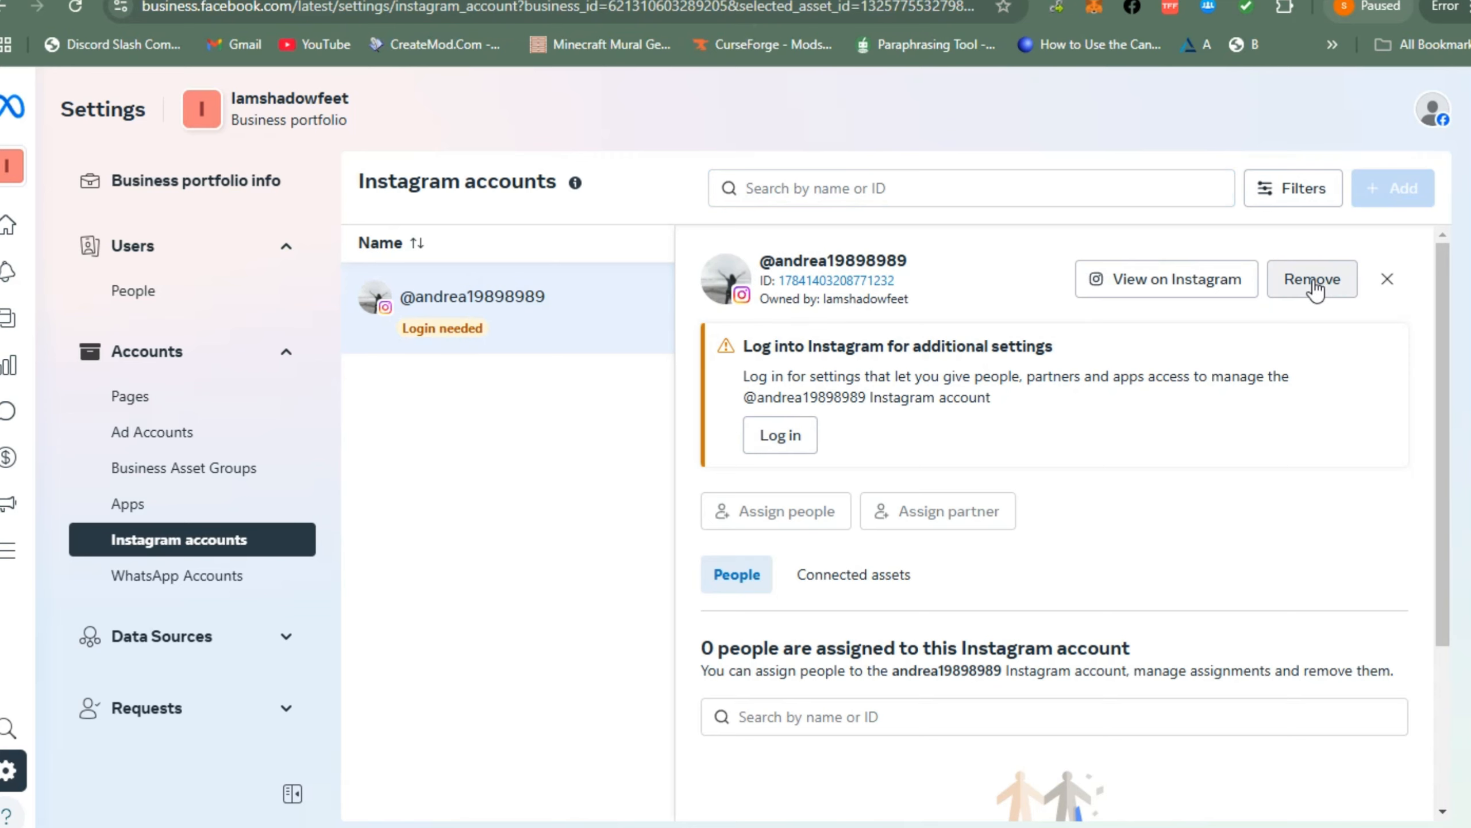
click(1311, 279)
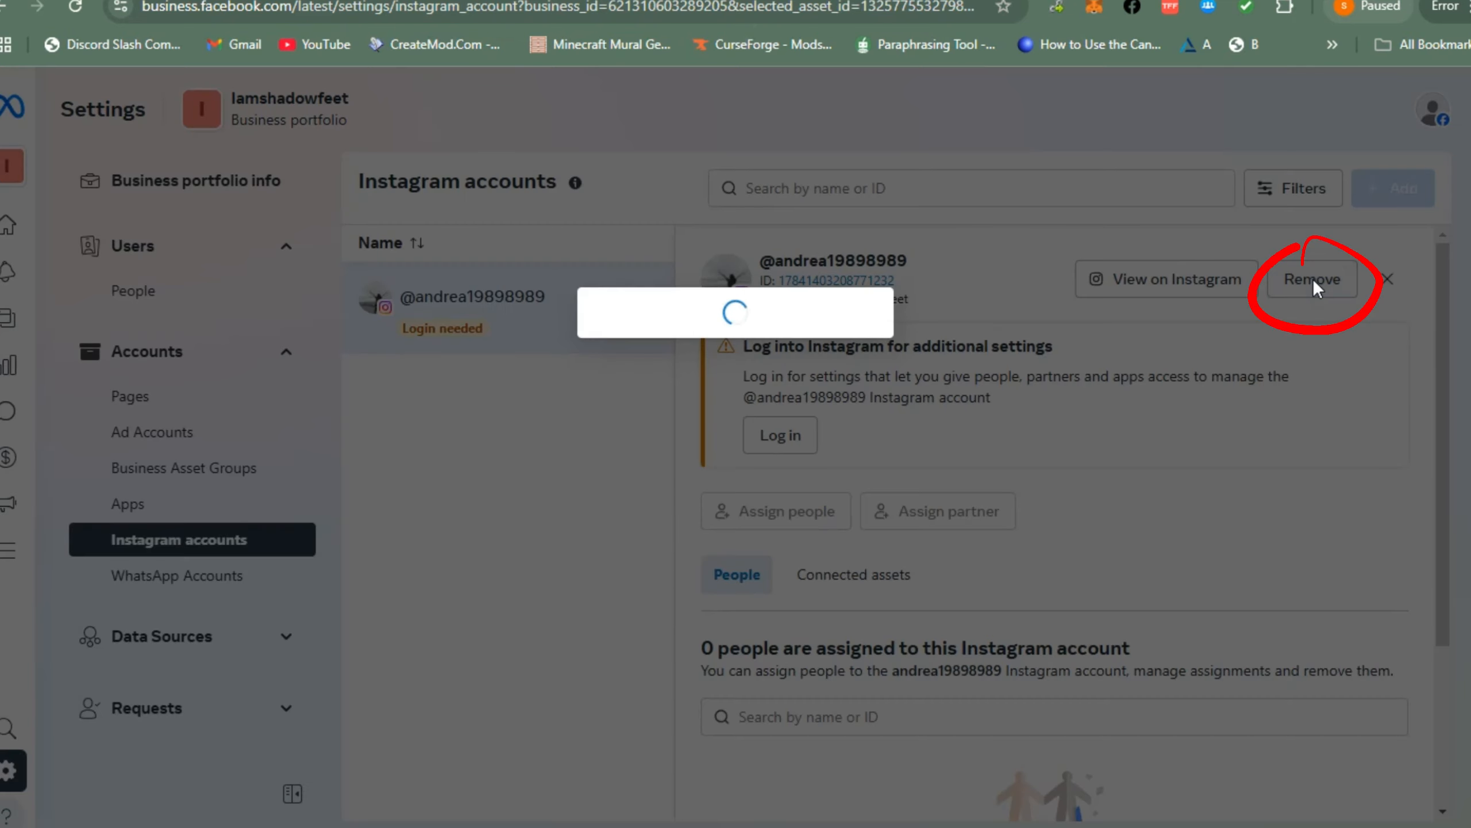
click(1311, 279)
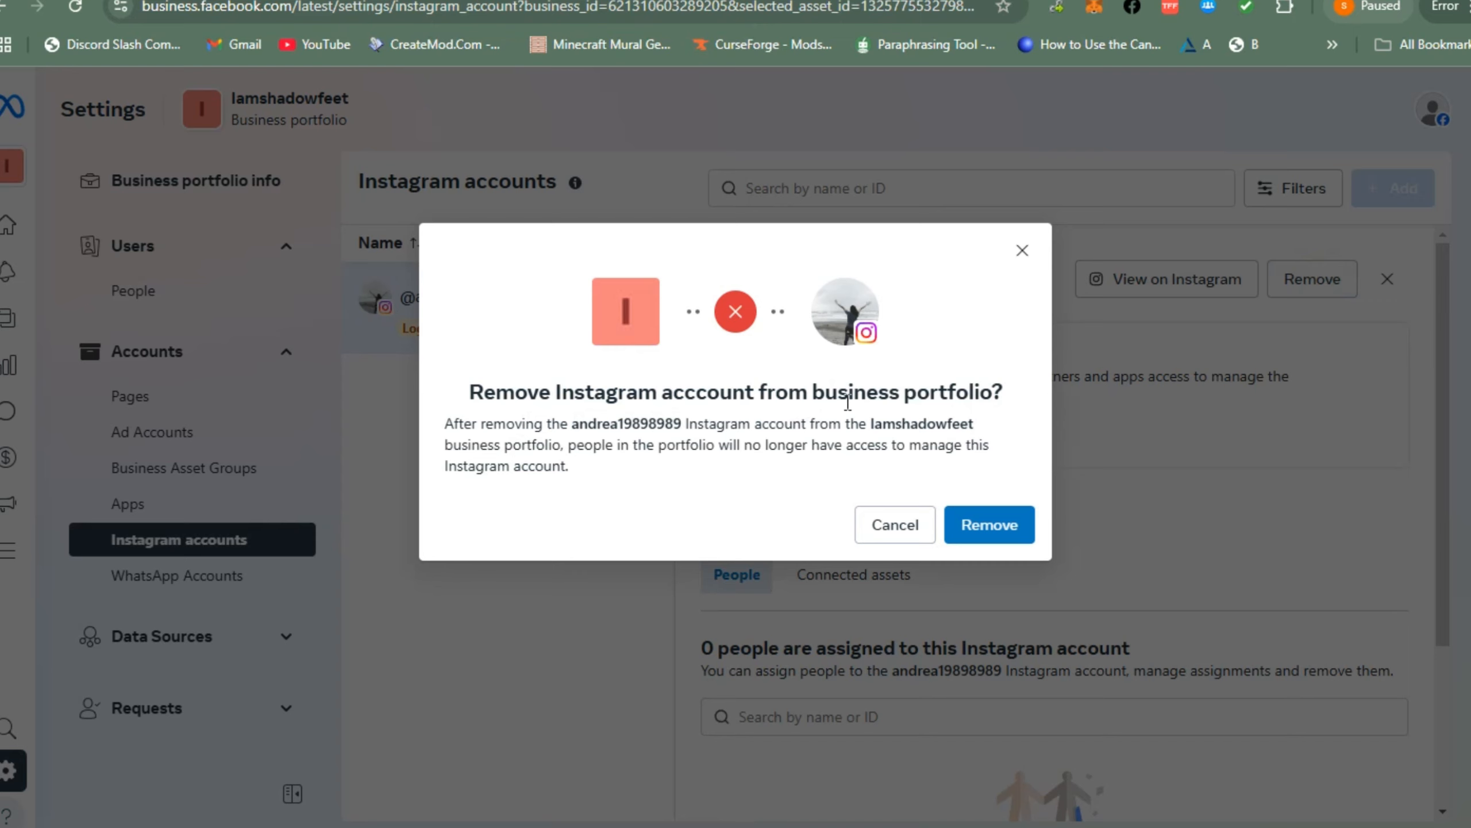
mouse_move(928, 424)
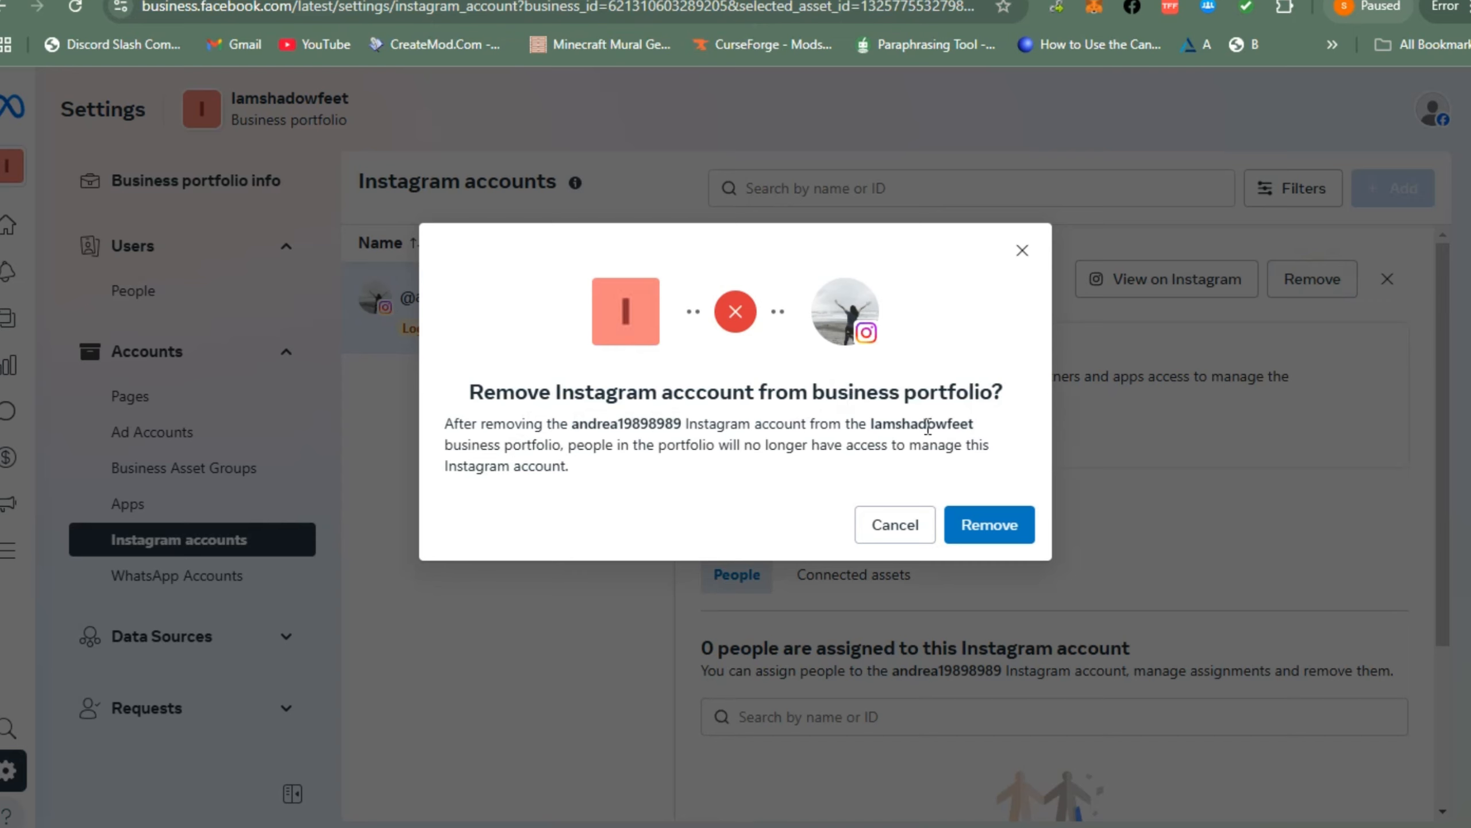
mouse_move(895, 525)
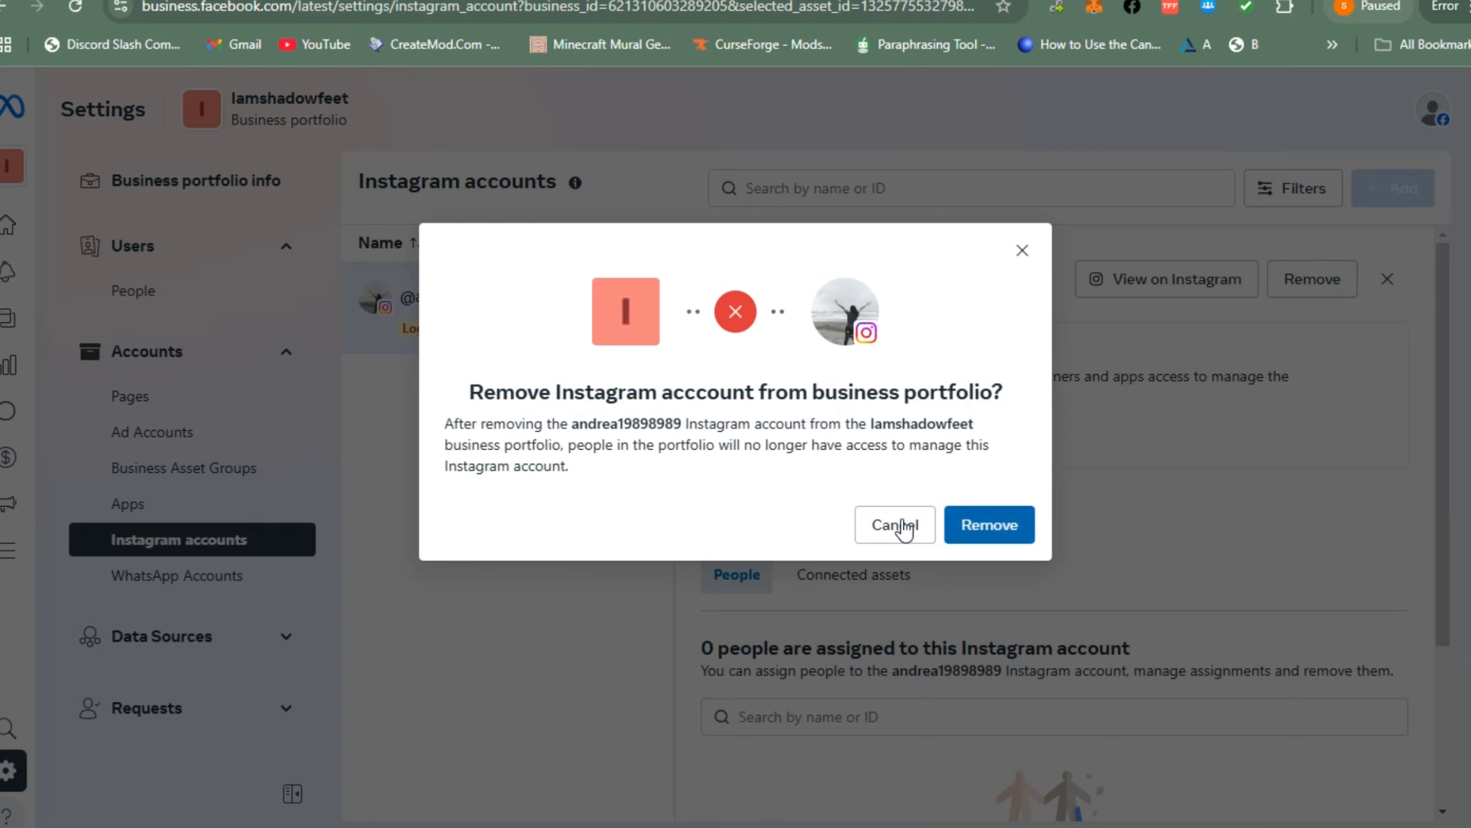
mouse_move(480, 512)
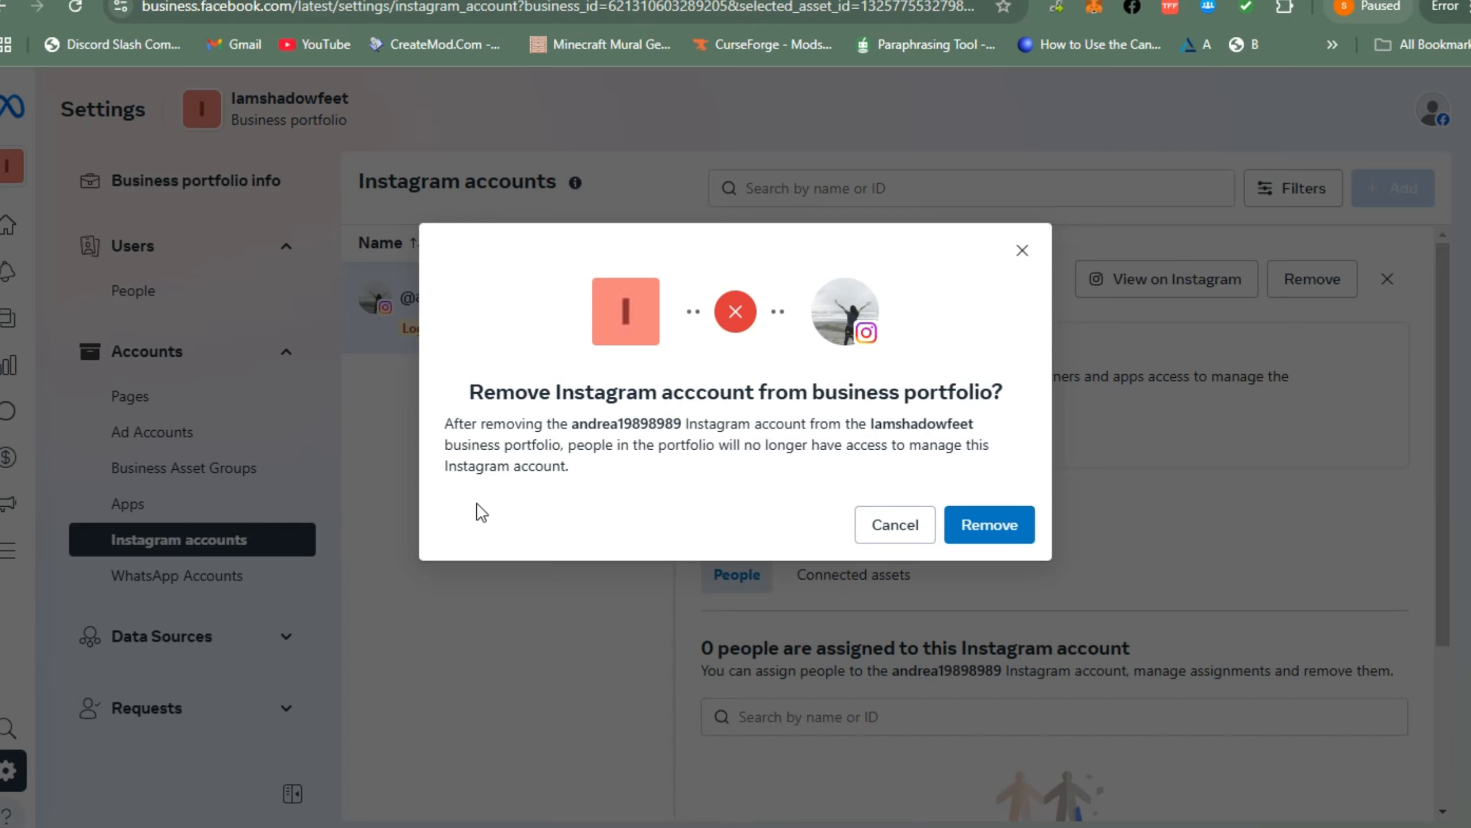